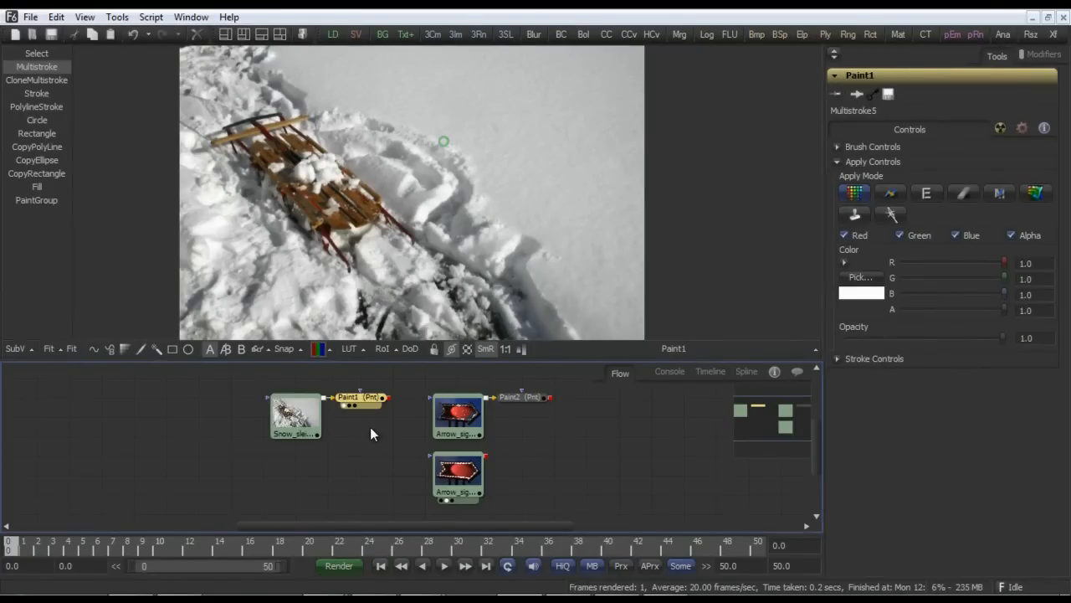
mouse_move(405, 172)
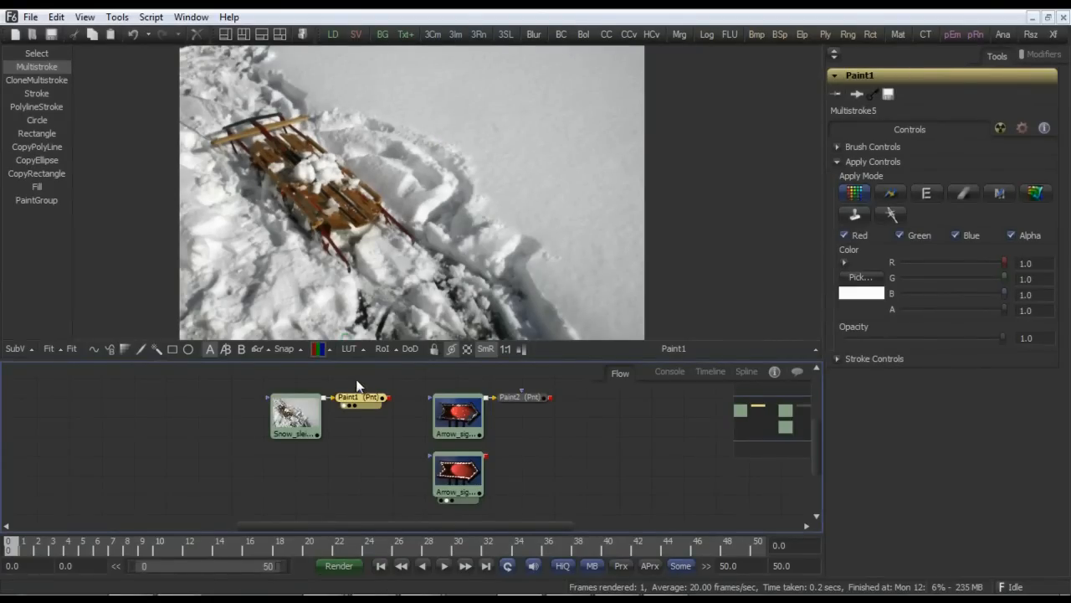
mouse_move(305, 204)
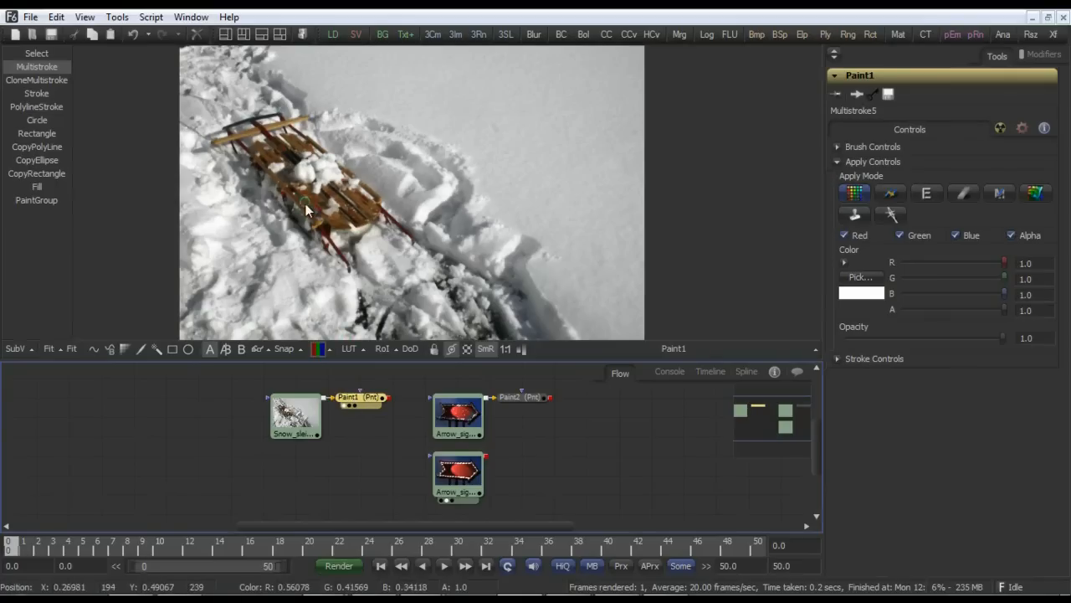
mouse_move(757, 183)
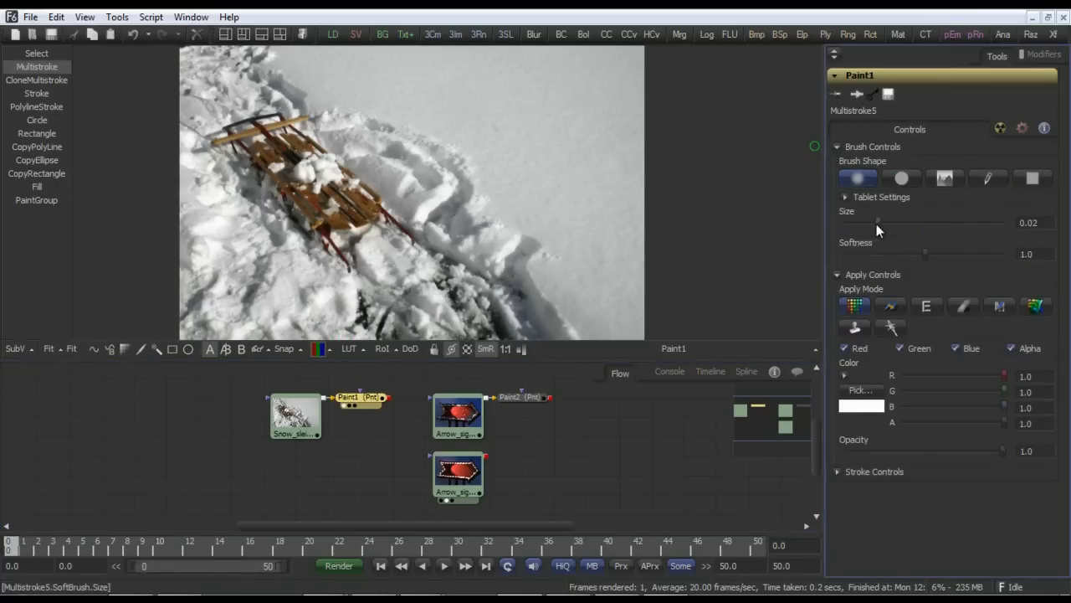
Step: Set the Paint1 Multistroke apply mode to Clone so it copies image detail
left_click(891, 305)
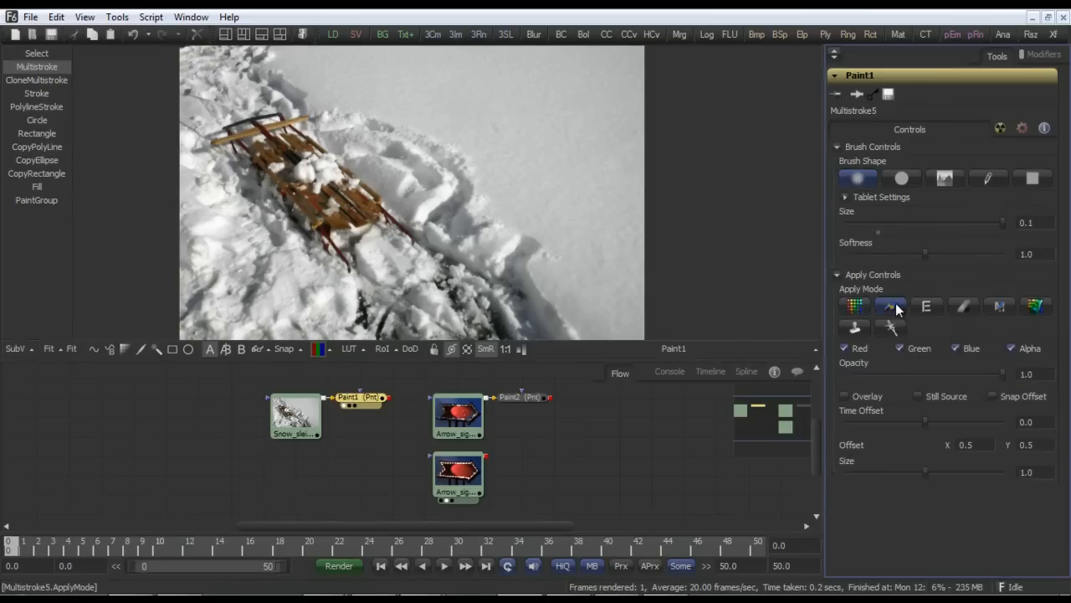
left_click(891, 305)
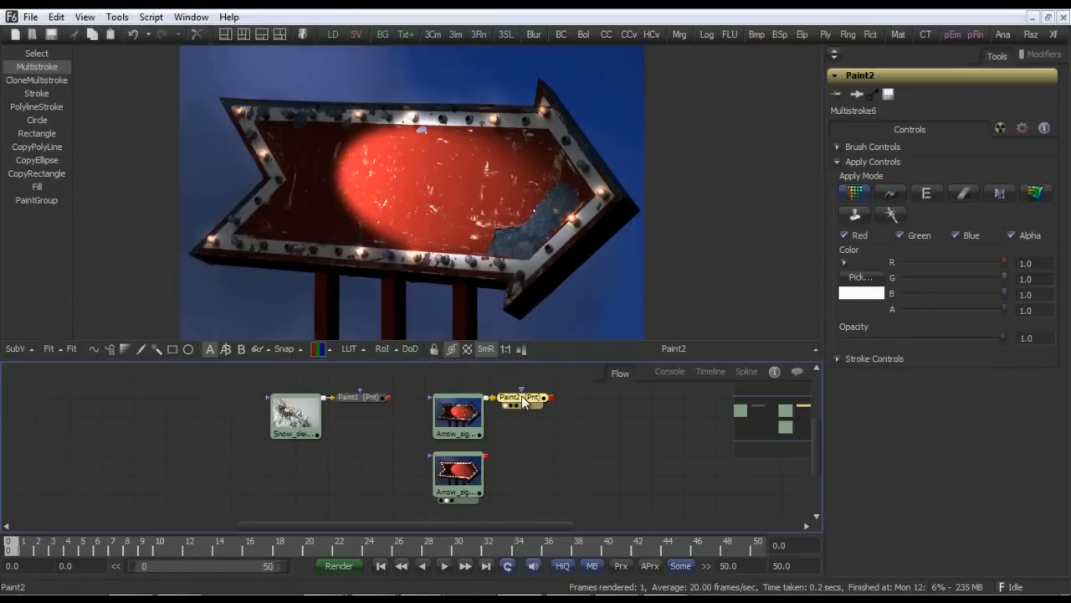
mouse_move(503, 381)
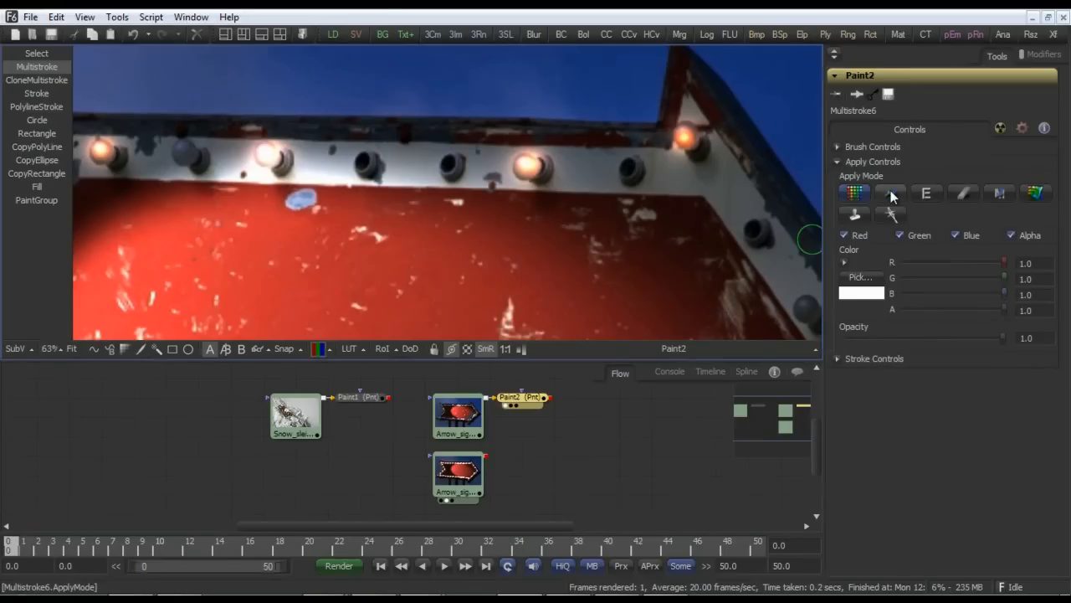
Step: View the Paint2 node's result on the red arrow sign
left_click(890, 194)
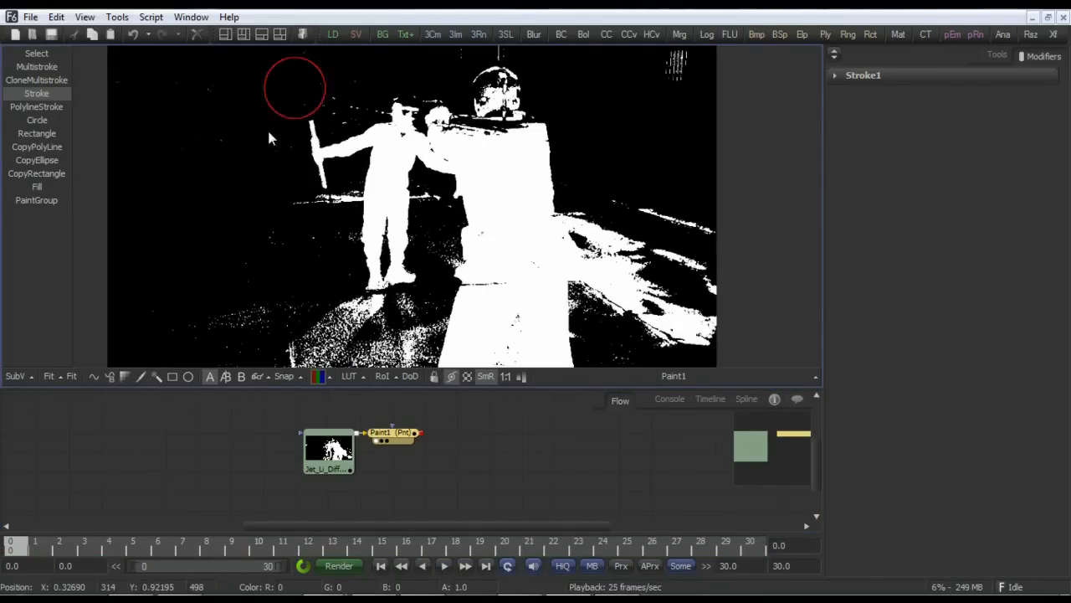
mouse_move(316, 238)
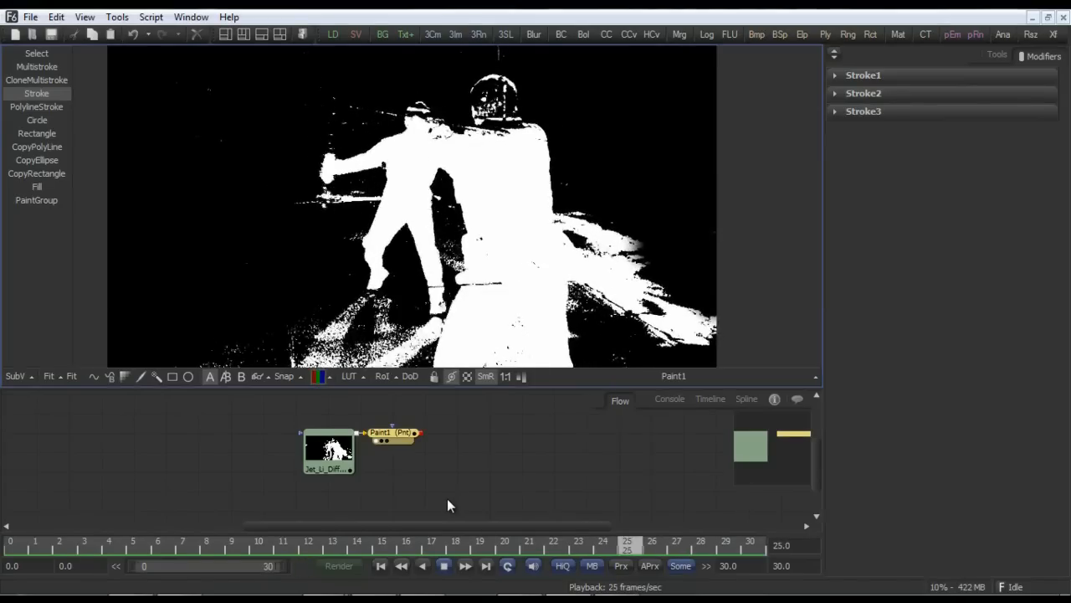
Step: Delete the extra strokes from Paint1's modifiers and play back the matte to check it
left_click(402, 566)
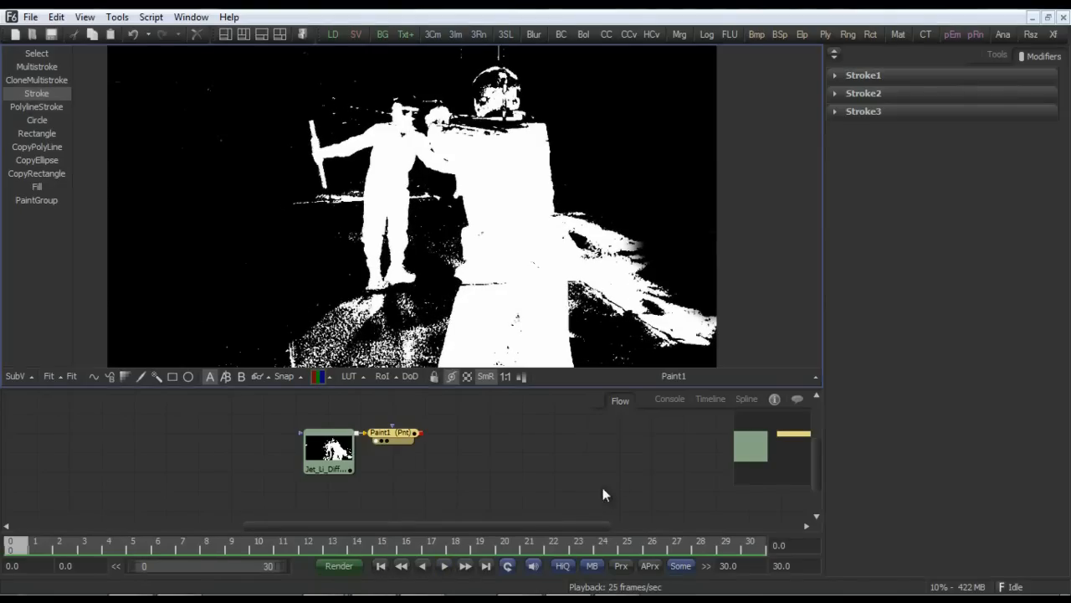
left_click(864, 93)
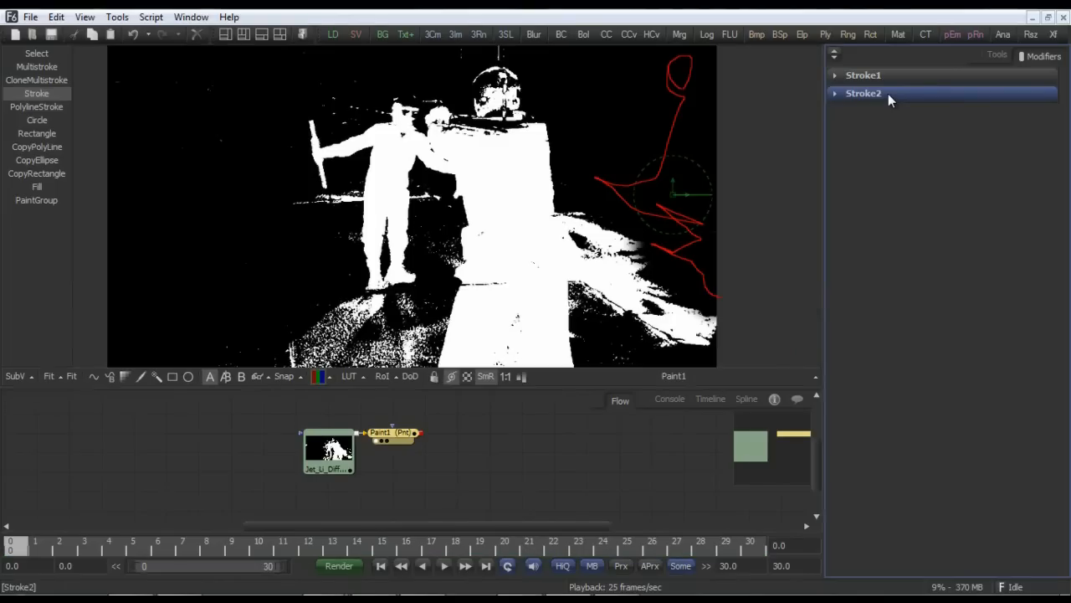
right_click(863, 94)
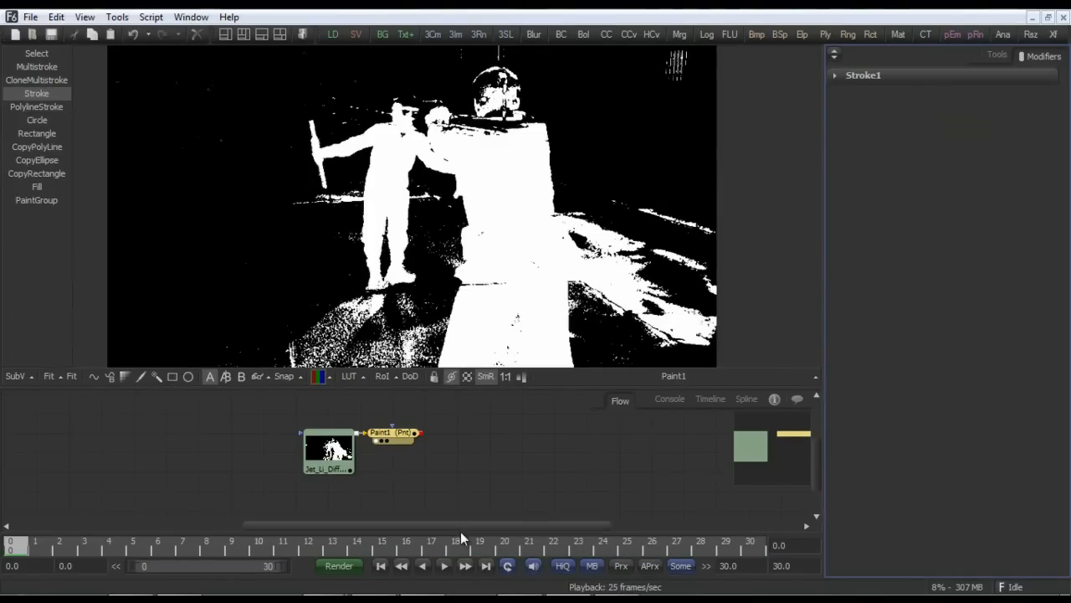
left_click(444, 565)
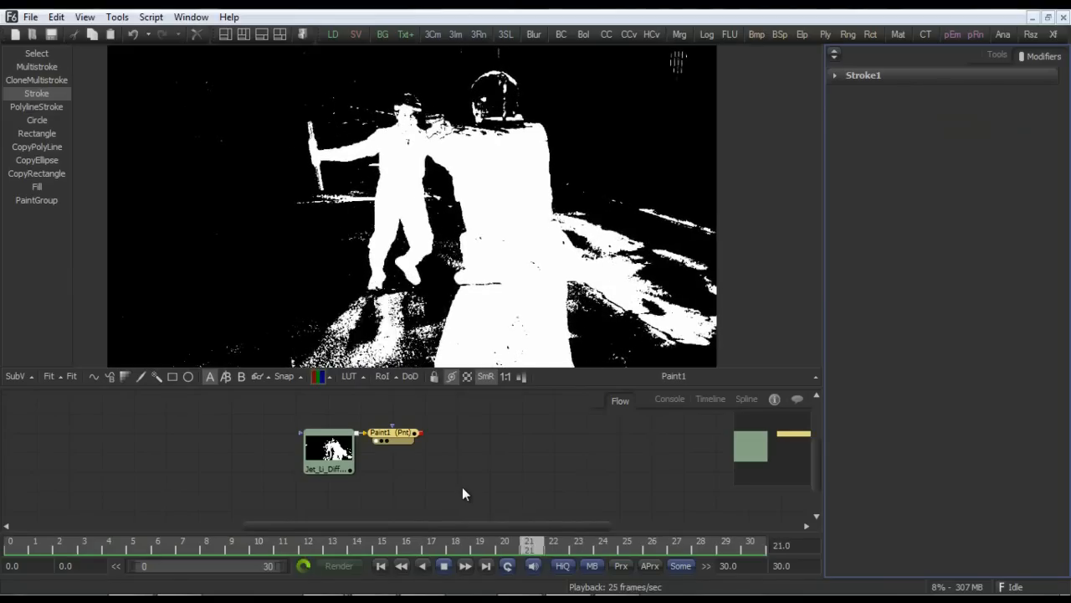
left_click(443, 566)
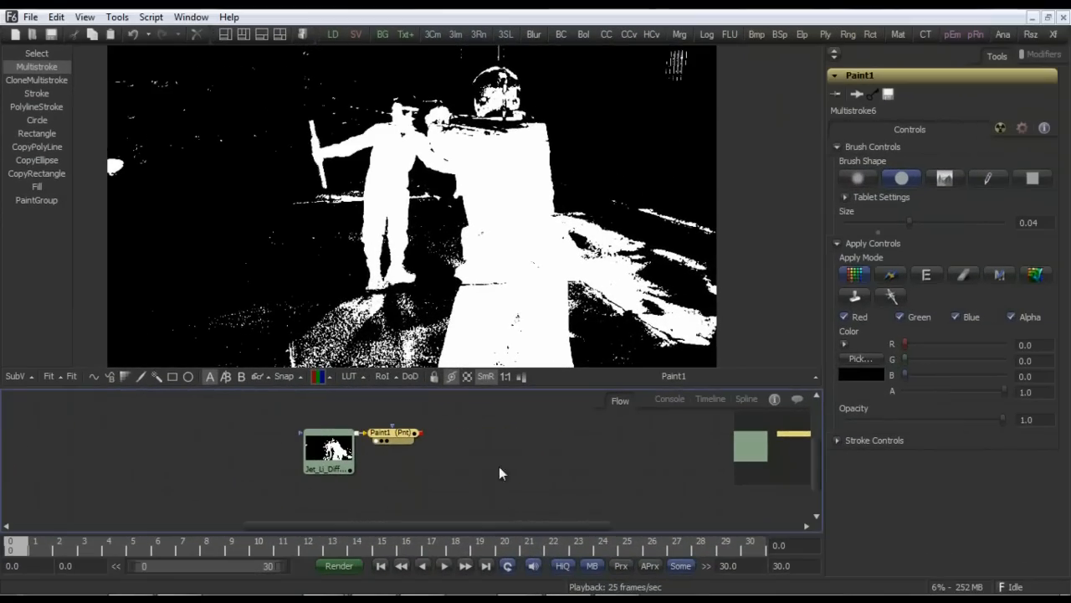
Step: Step through the matte frames and paint black over stray white specks
left_click(444, 566)
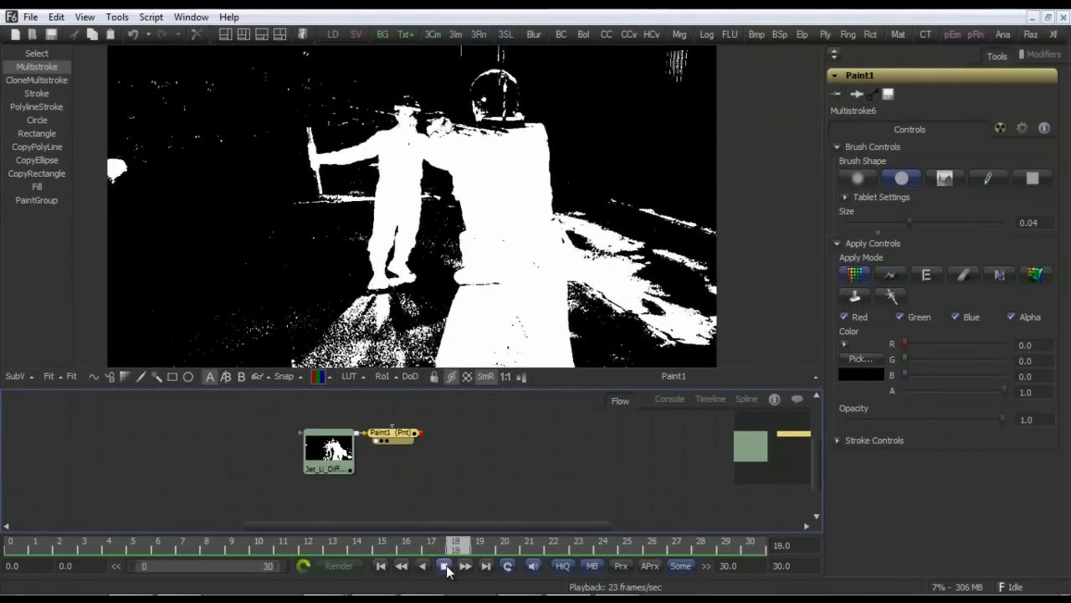
left_click(422, 566)
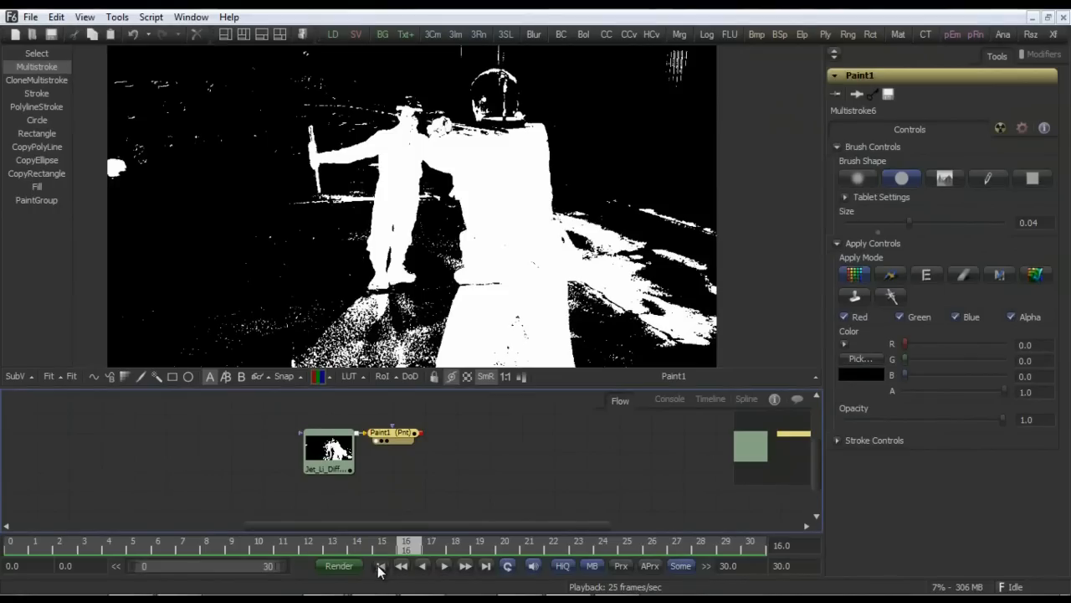
left_click(48, 375)
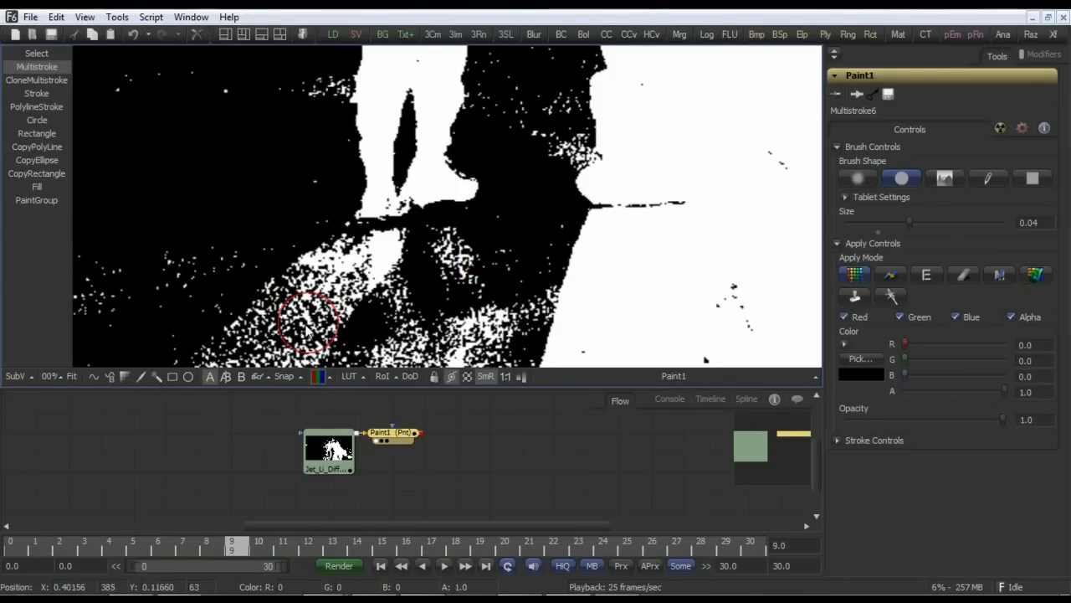
left_click(444, 566)
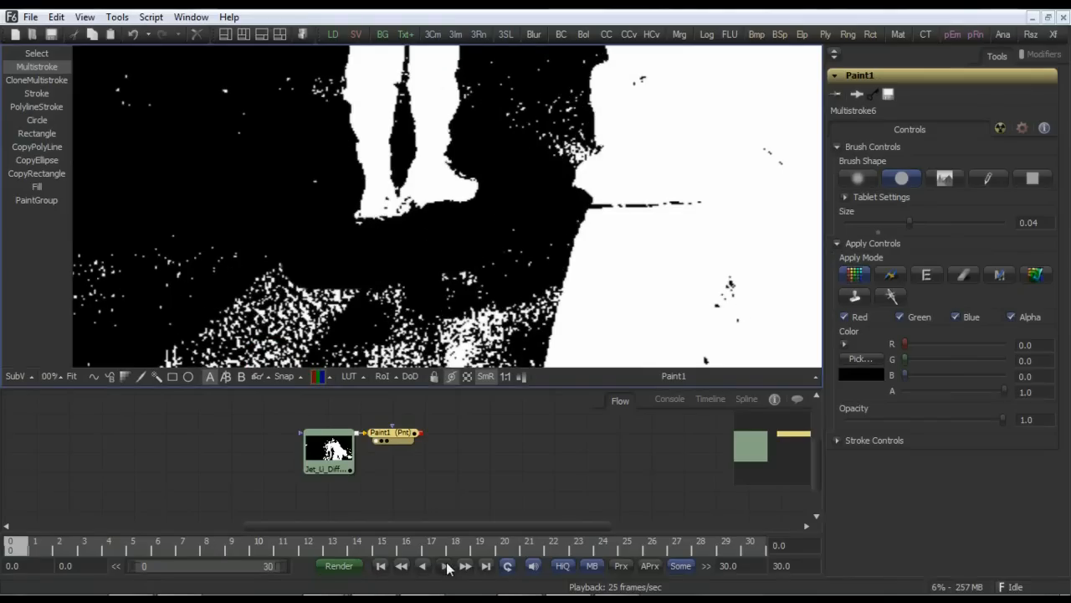
left_click(443, 566)
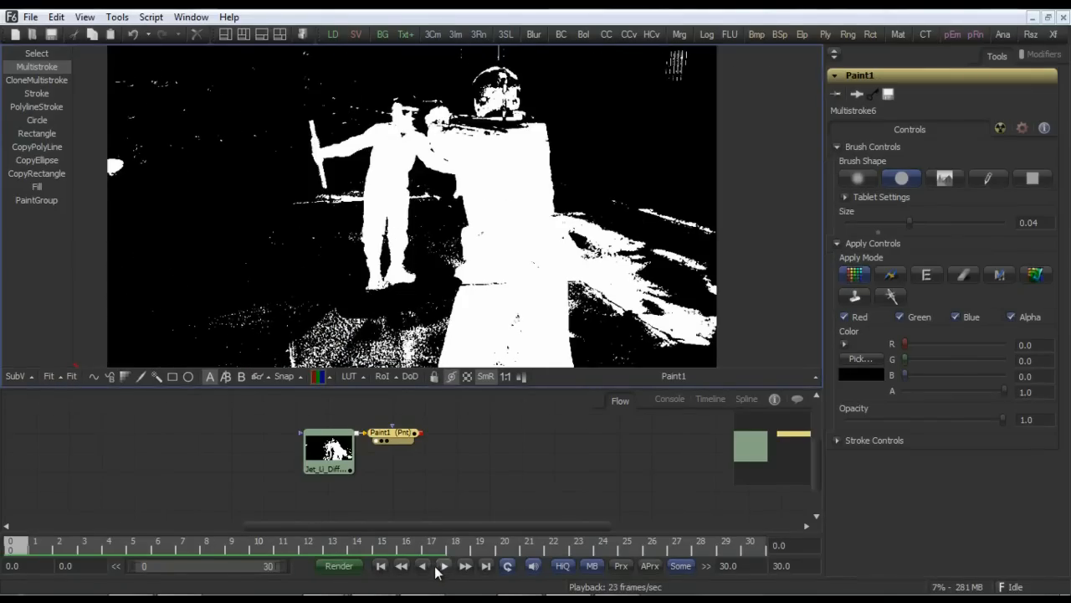
left_click(443, 565)
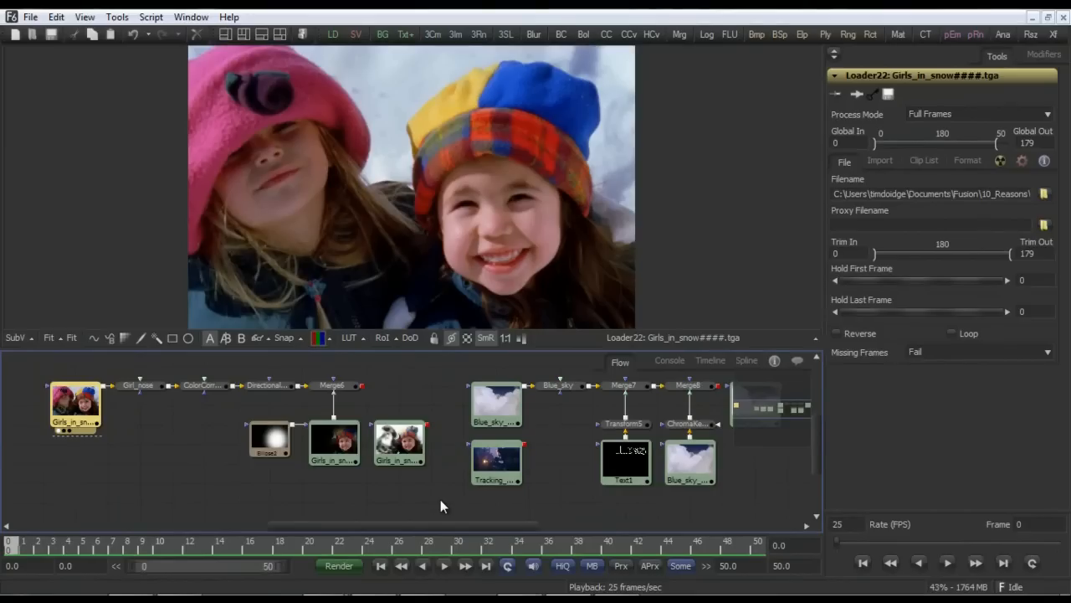
Step: Play the Girls_in_snow clip and select the Girl_nose Tracker node
left_click(442, 565)
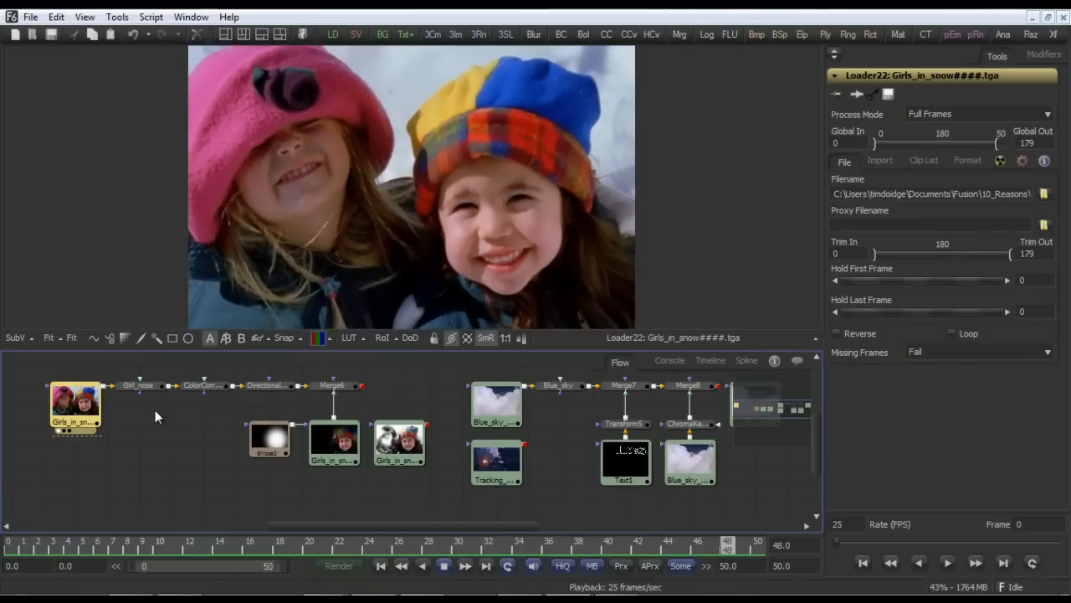
left_click(138, 385)
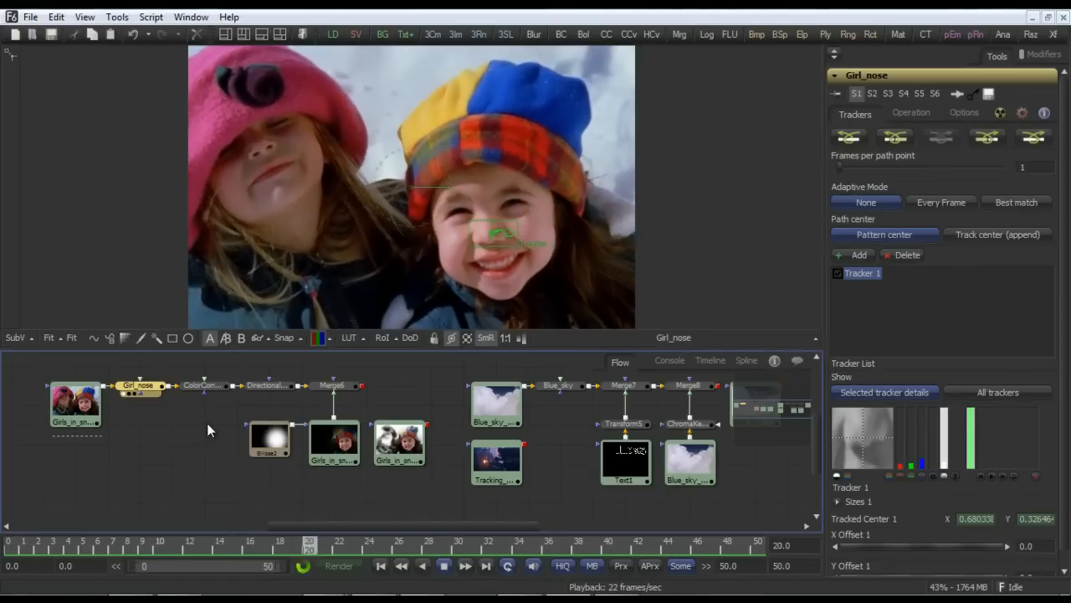
Step: Review the colour-correct, zoom blur, ellipse mask and merge nodes, then view the Tracking_example ship clip
left_click(201, 385)
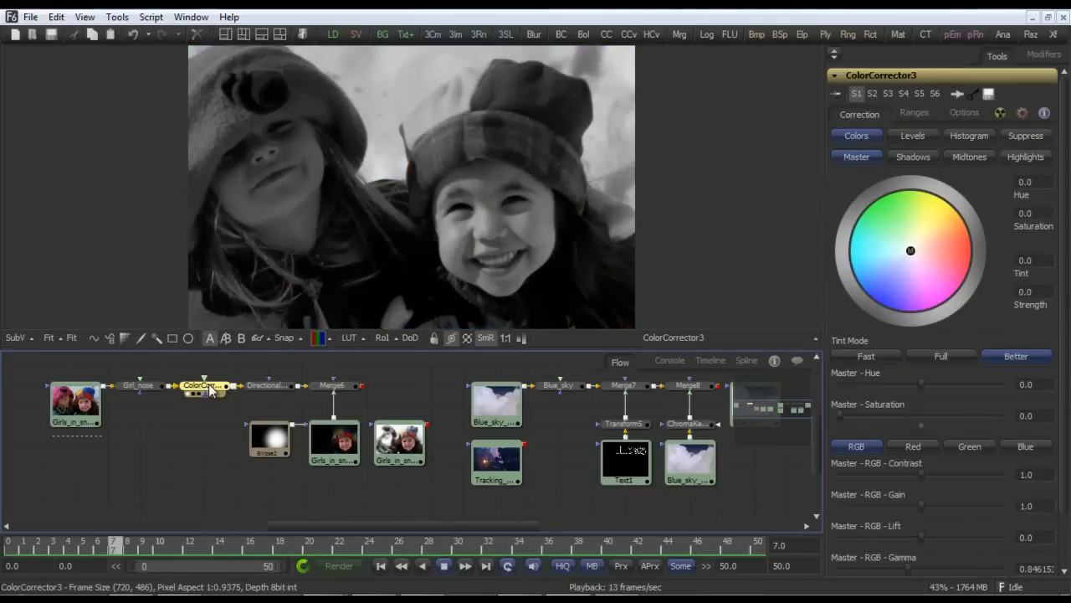
left_click(266, 385)
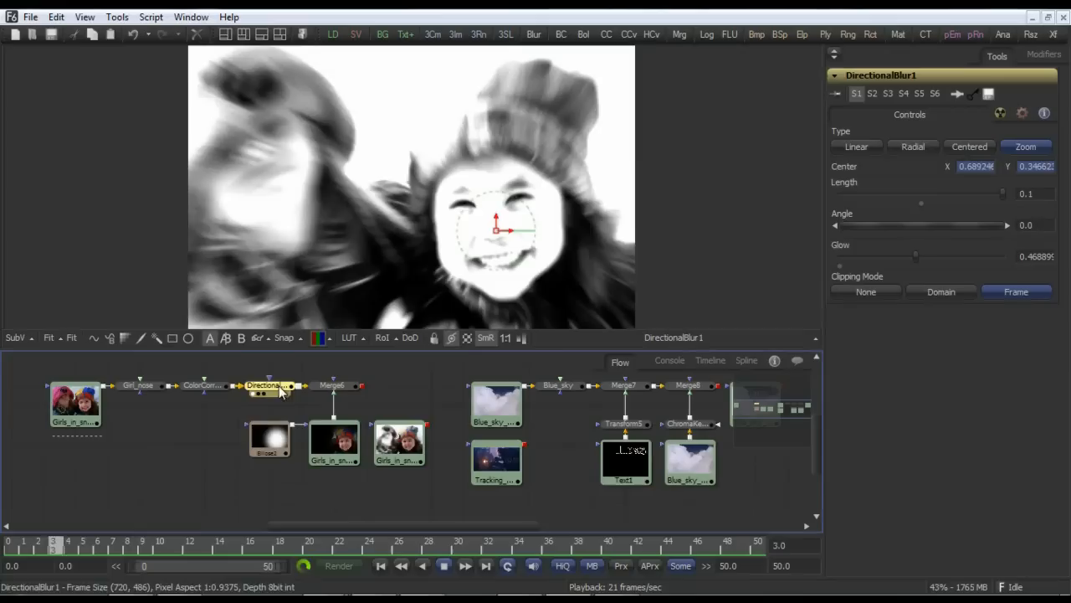
left_click(269, 442)
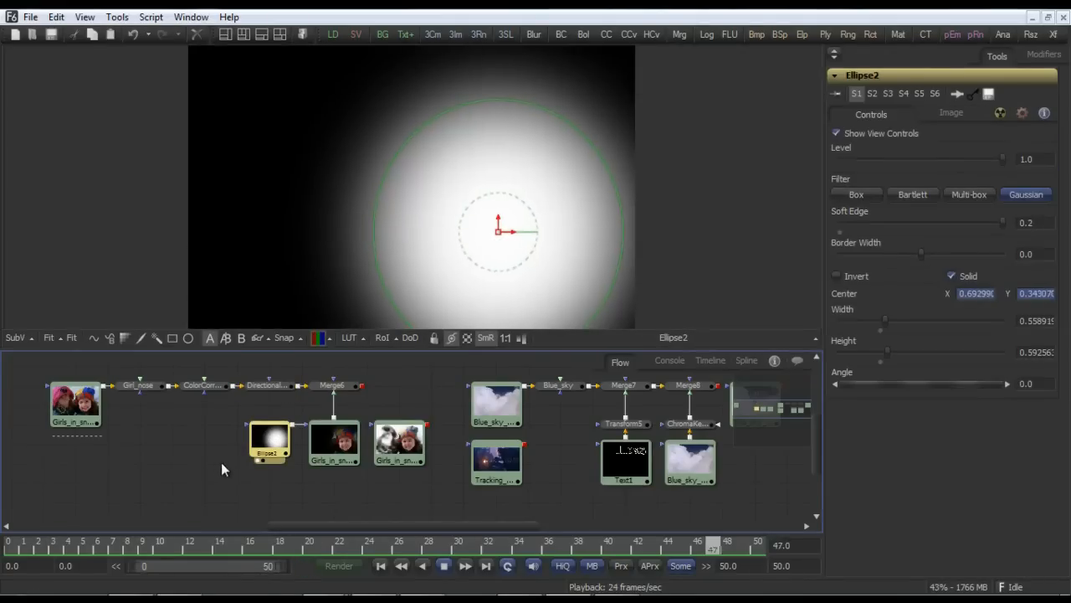
left_click(335, 442)
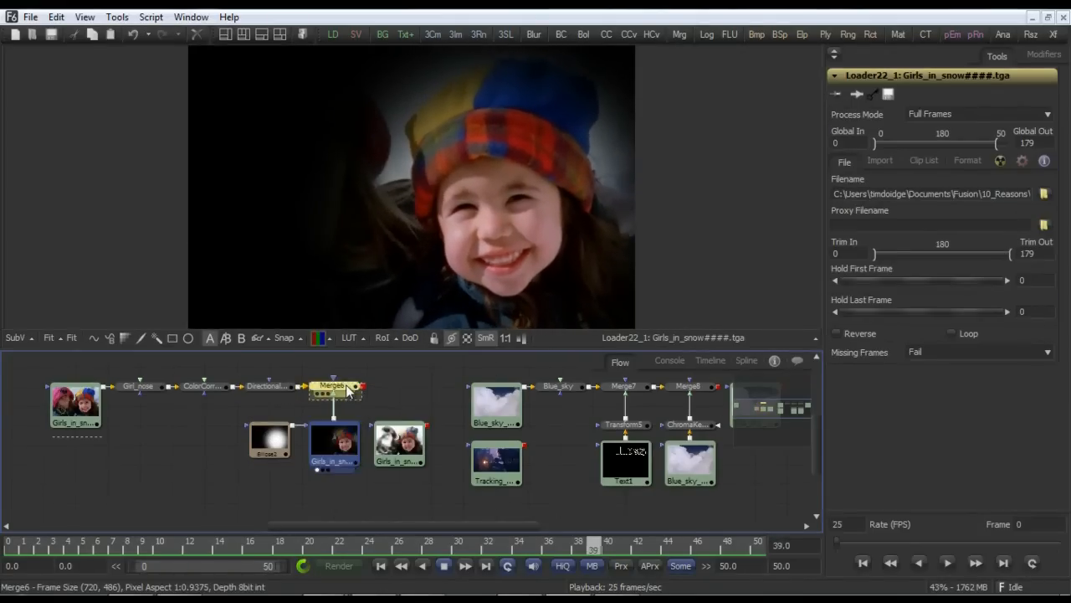
left_click(333, 385)
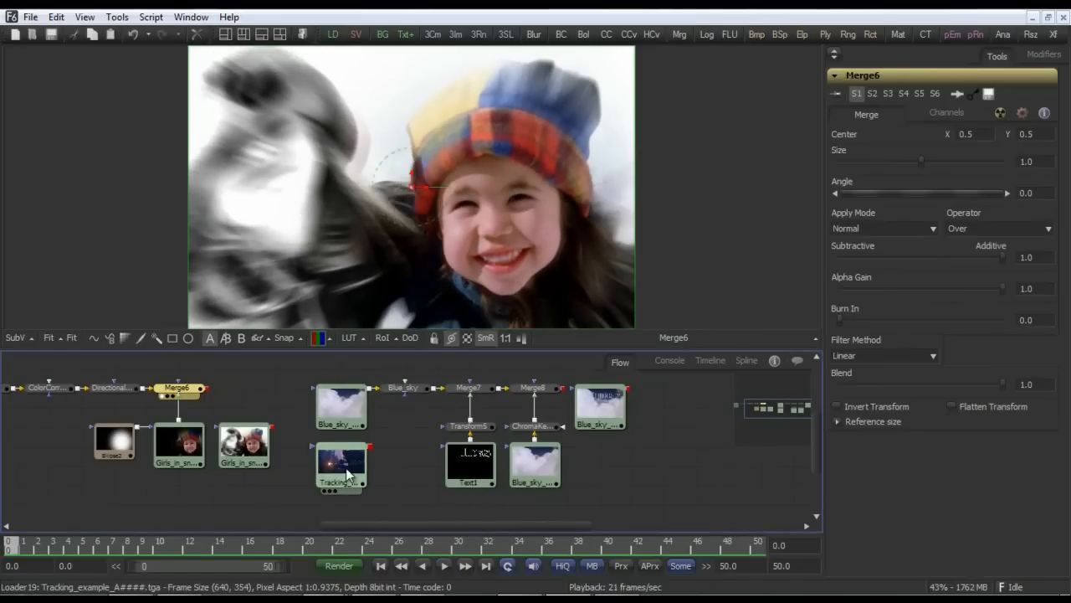
left_click(338, 467)
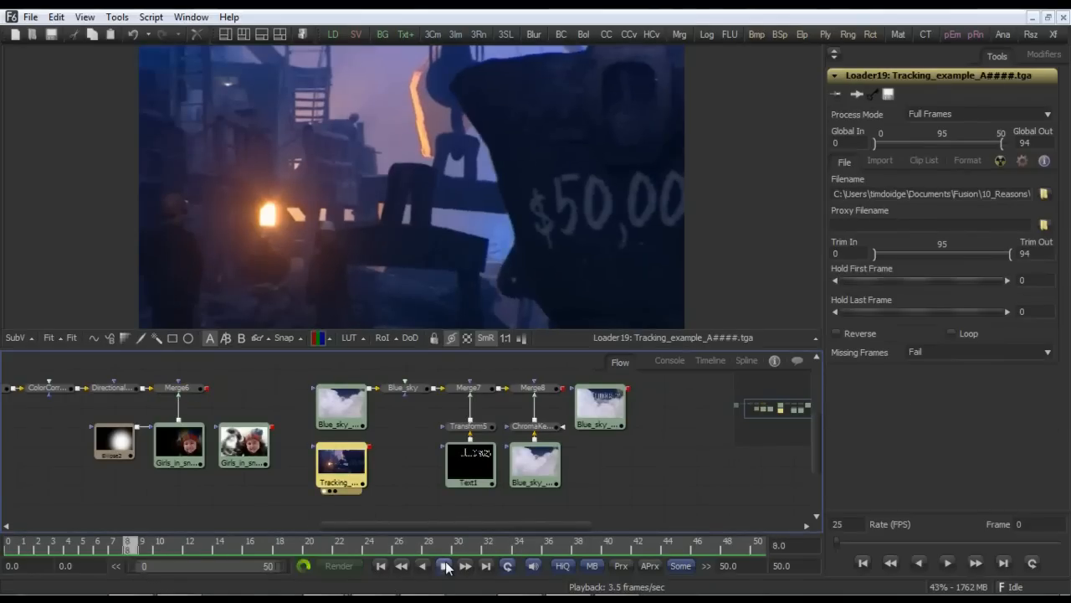
Step: Play through the ship clip with the $50,000 hull text
left_click(444, 566)
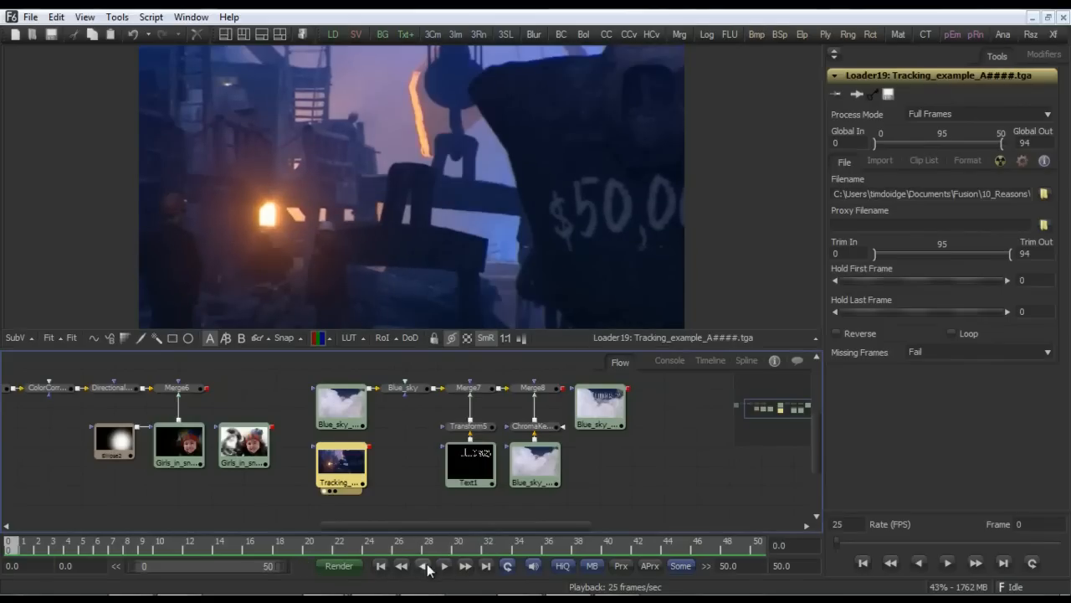
left_click(443, 566)
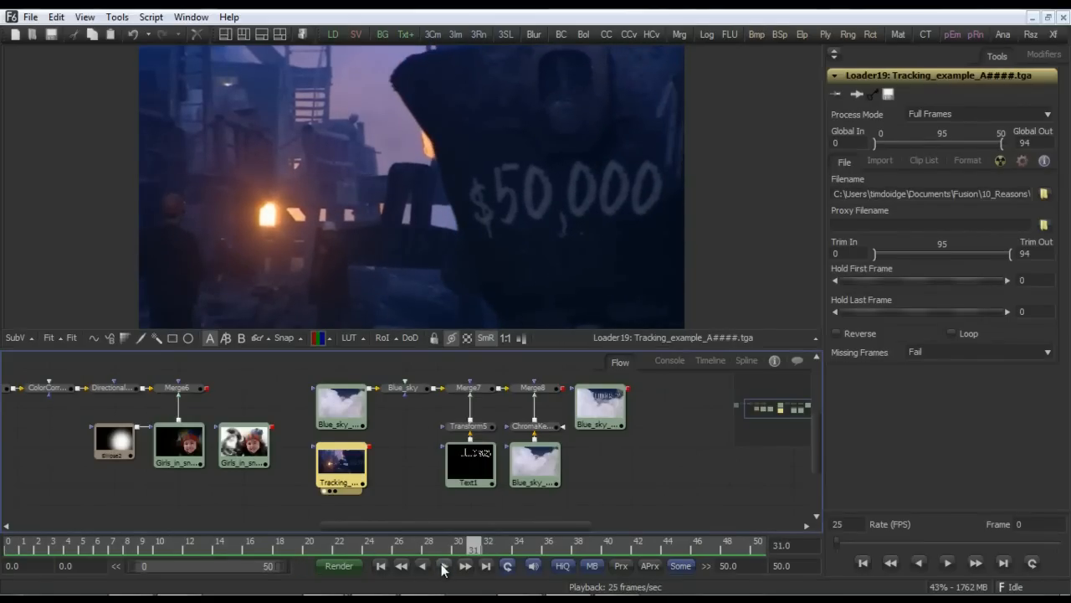
left_click(445, 566)
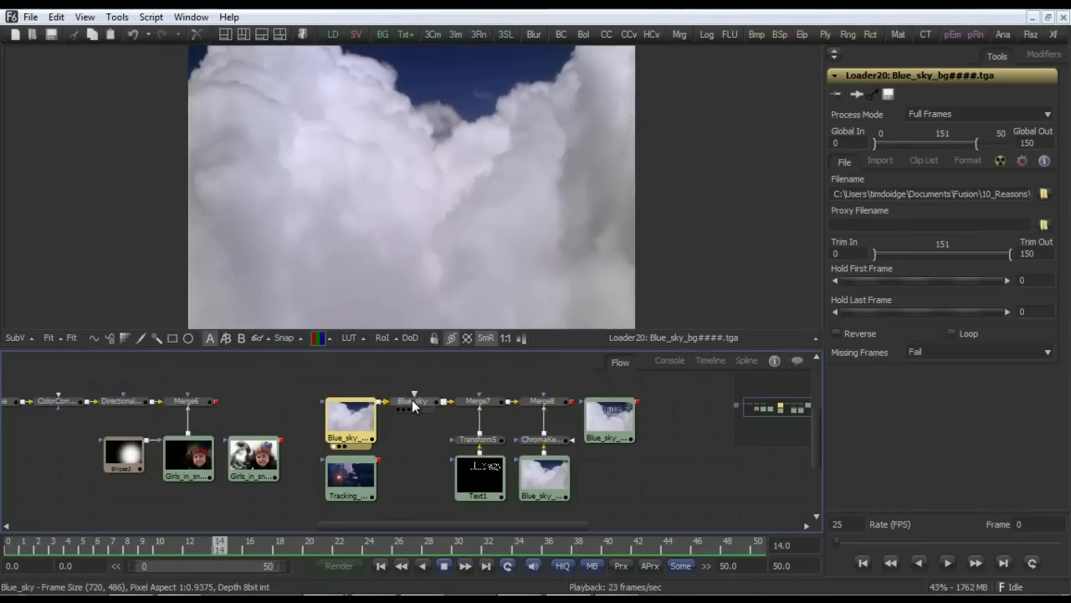
Step: Show the Blue_sky track path on the clouds, then switch to the money-from-pocket comp
left_click(415, 401)
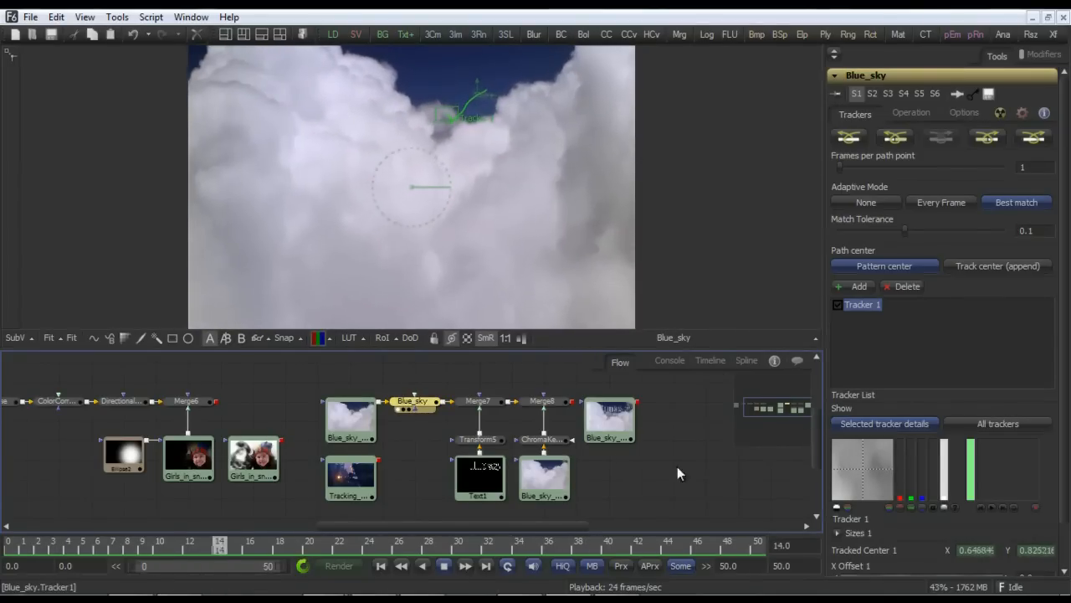
left_click(479, 402)
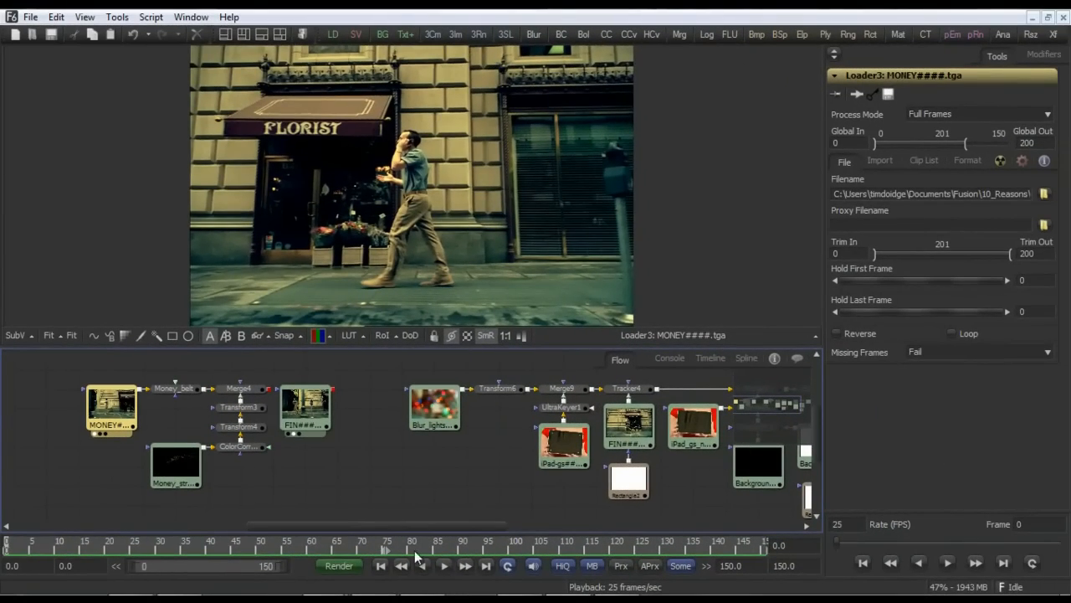
Step: Play the street footage, view the CG money render and show the Money_belt track path
left_click(446, 566)
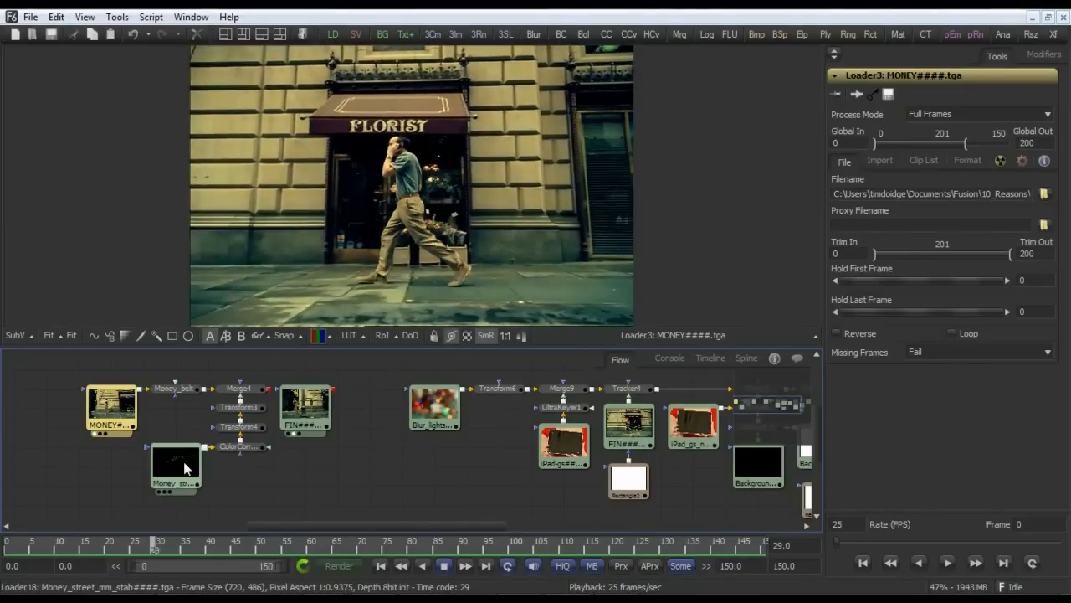
left_click(176, 469)
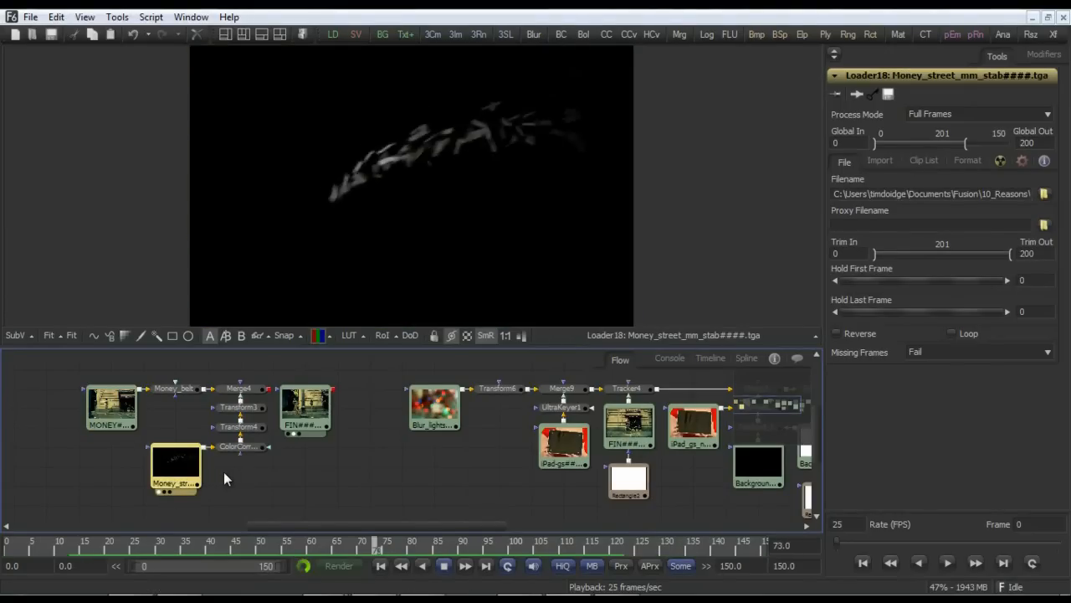
left_click(110, 408)
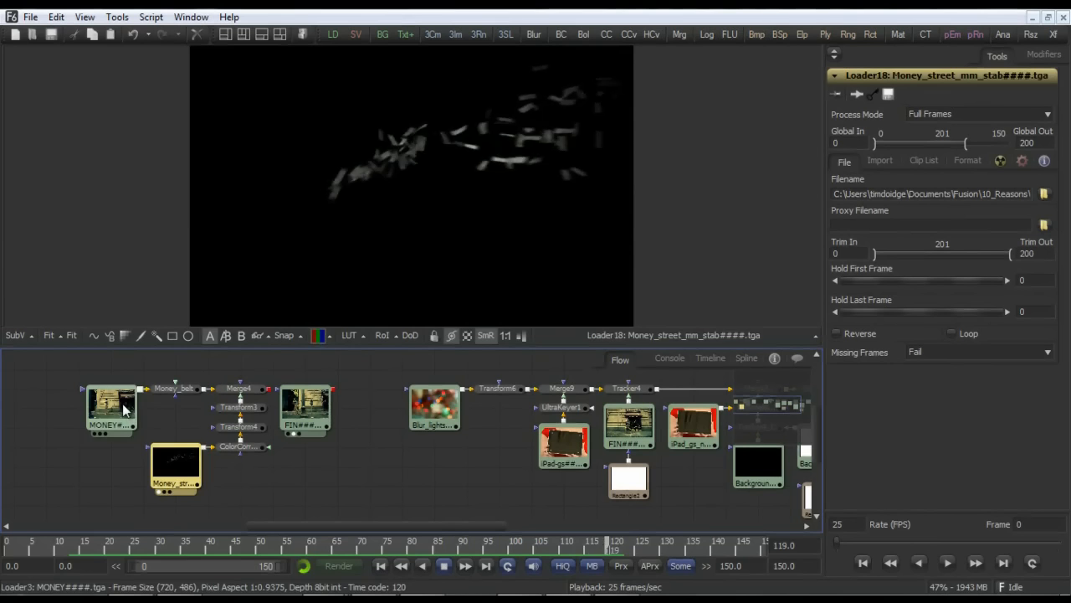
left_click(111, 410)
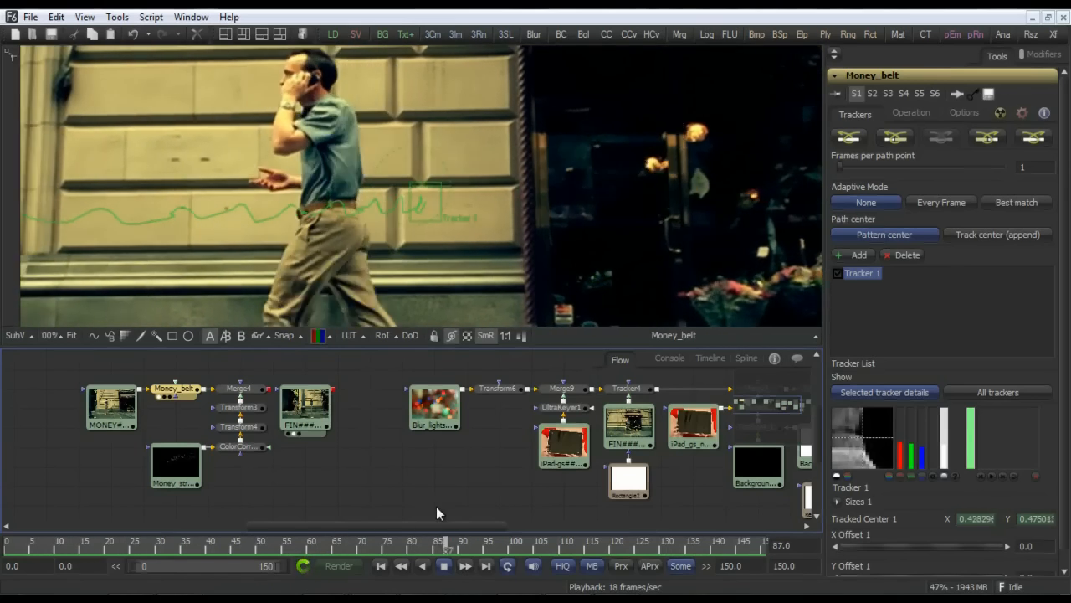
Step: View the finished FIN composite of the man walking past the florist
left_click(442, 566)
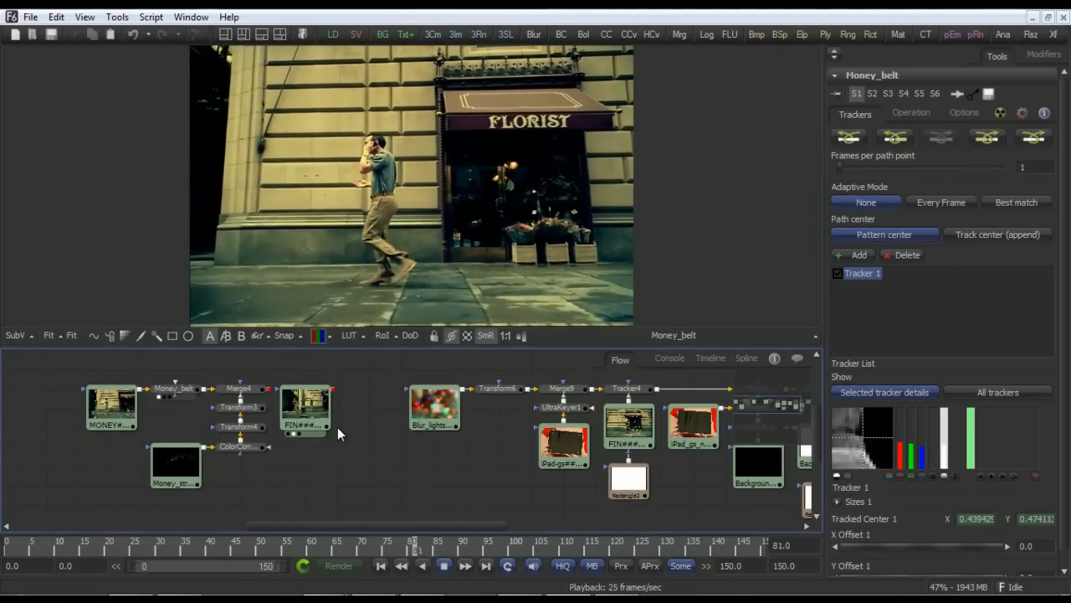
left_click(305, 410)
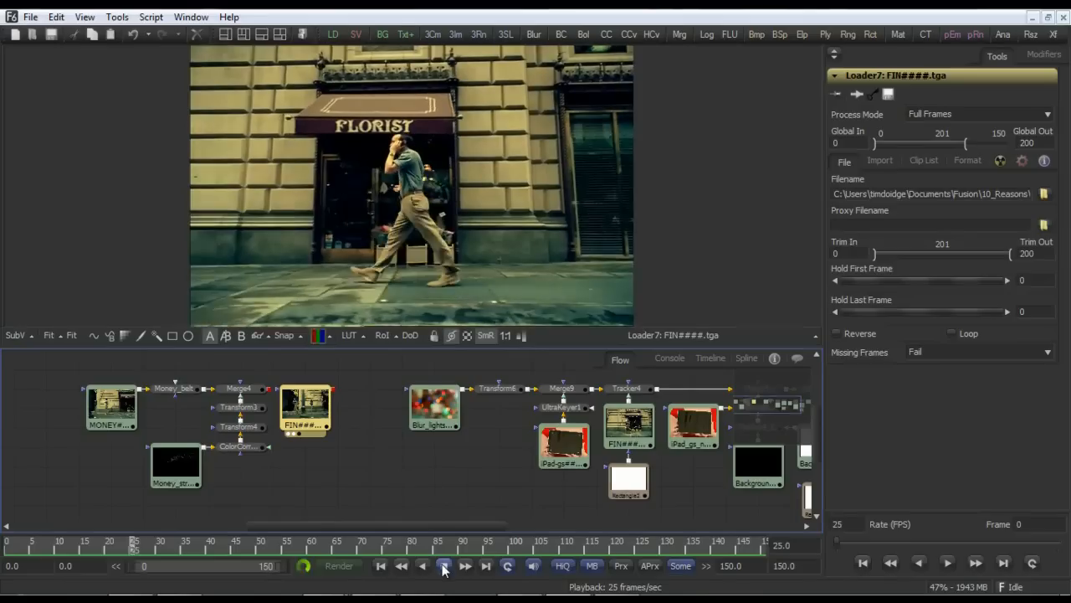
Step: Load the iPad comp and play the iPad_gs footage showing the tracking markers
left_click(444, 565)
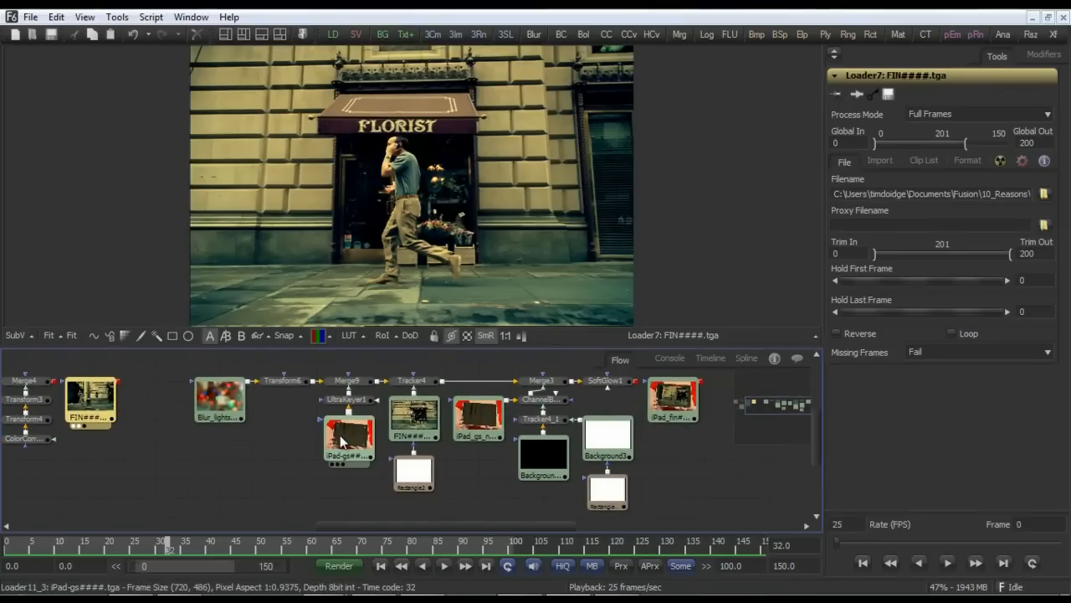
left_click(349, 439)
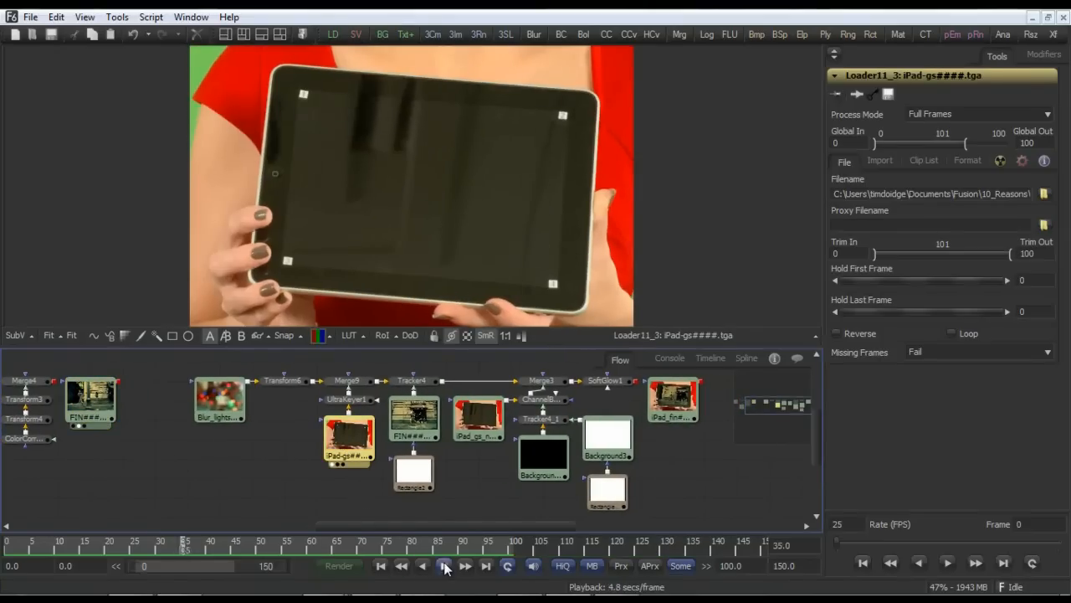
left_click(442, 565)
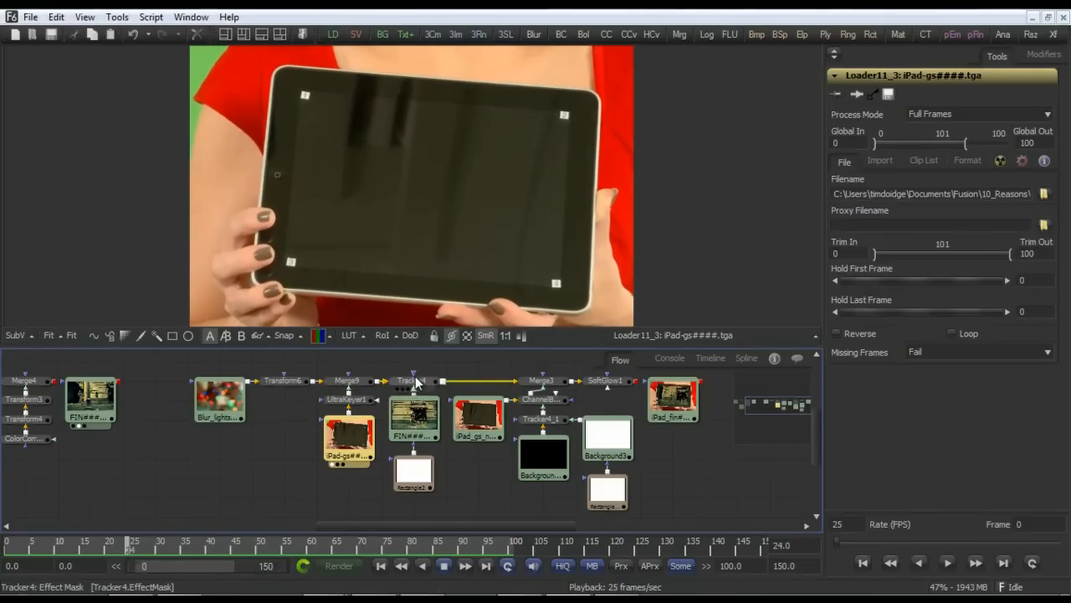
Step: View the markerless iPad_gs_no_markers footage, then the finished iPad_fin screen replacement
left_click(411, 382)
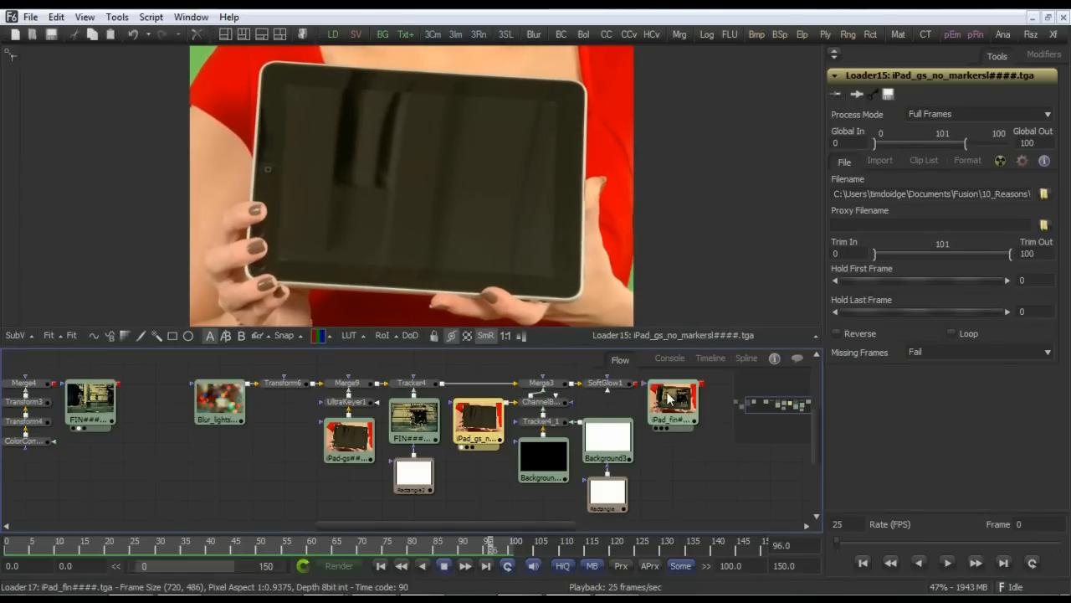
left_click(673, 406)
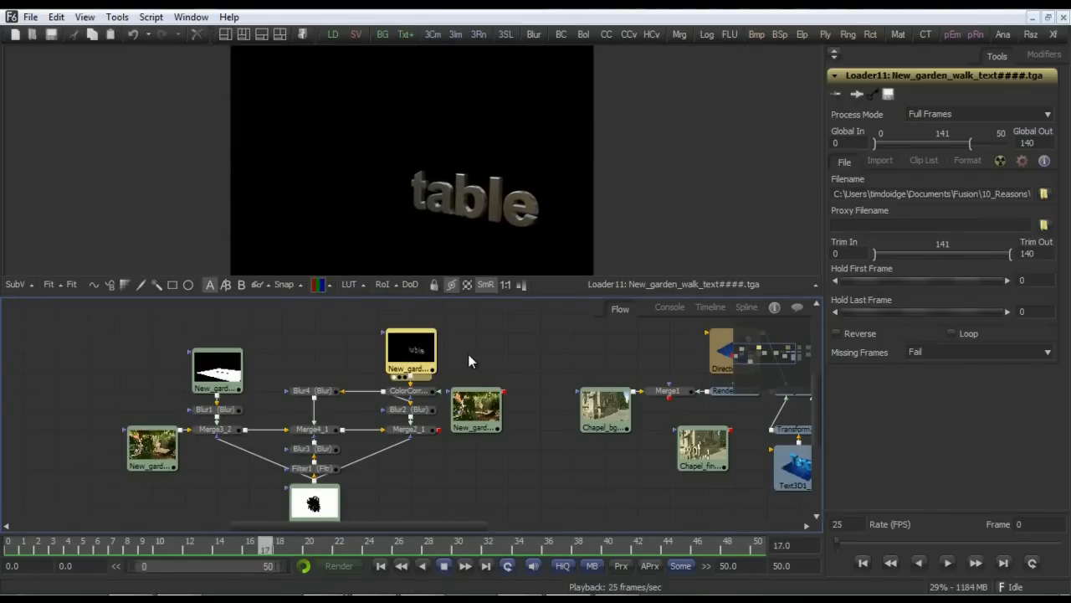
Step: Play the New_garden_walk_text render, then view the New_garden_walk_fin shot with 'table' composited
left_click(476, 411)
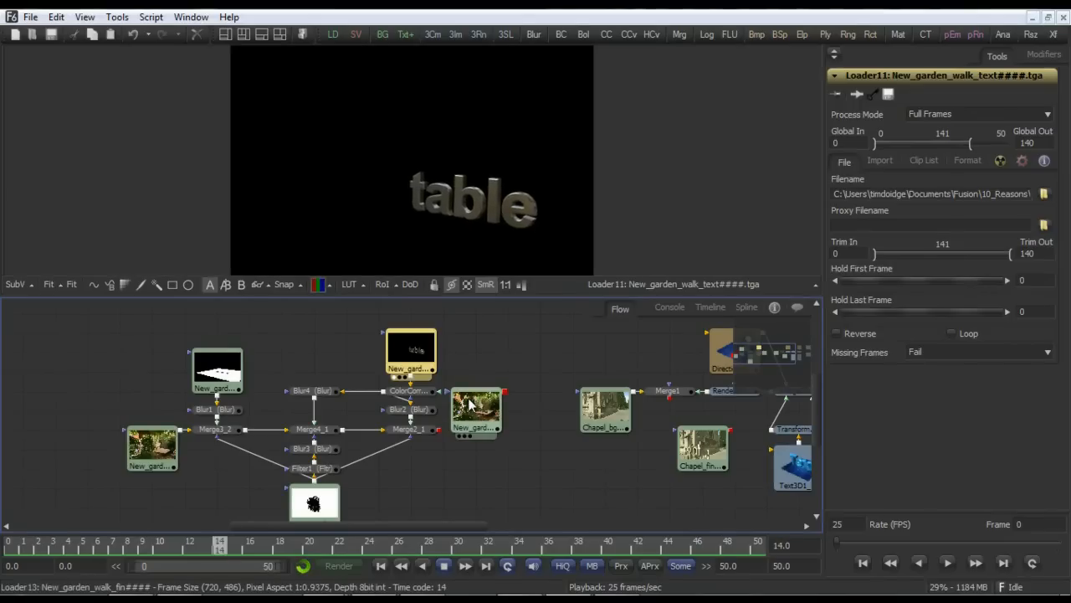
left_click(475, 410)
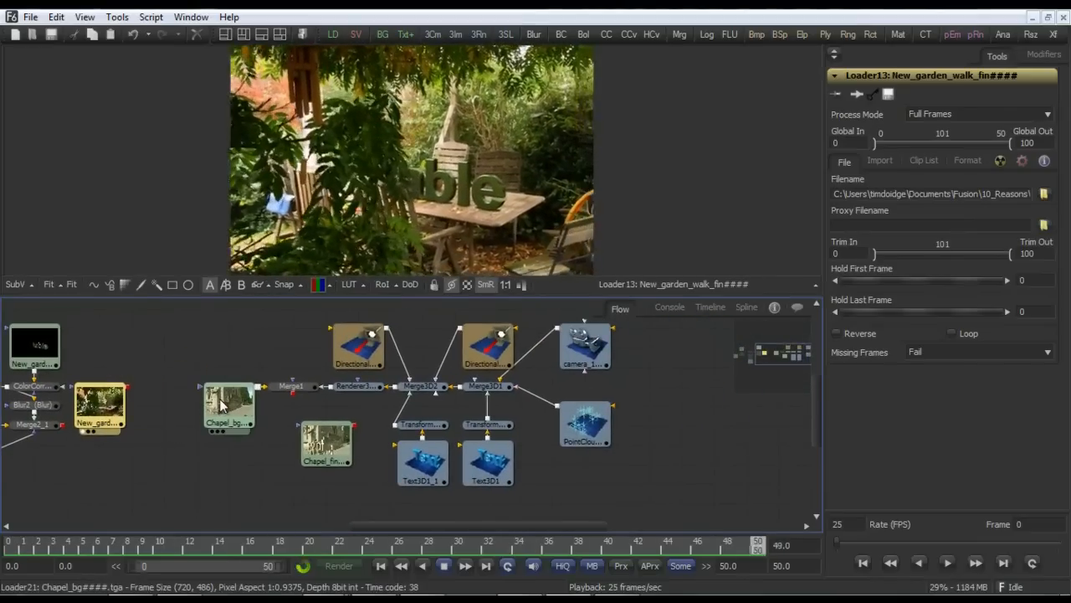
Step: View the Chapel_bg footage, then the Merge3D2 scene with point cloud, camera and text
left_click(228, 408)
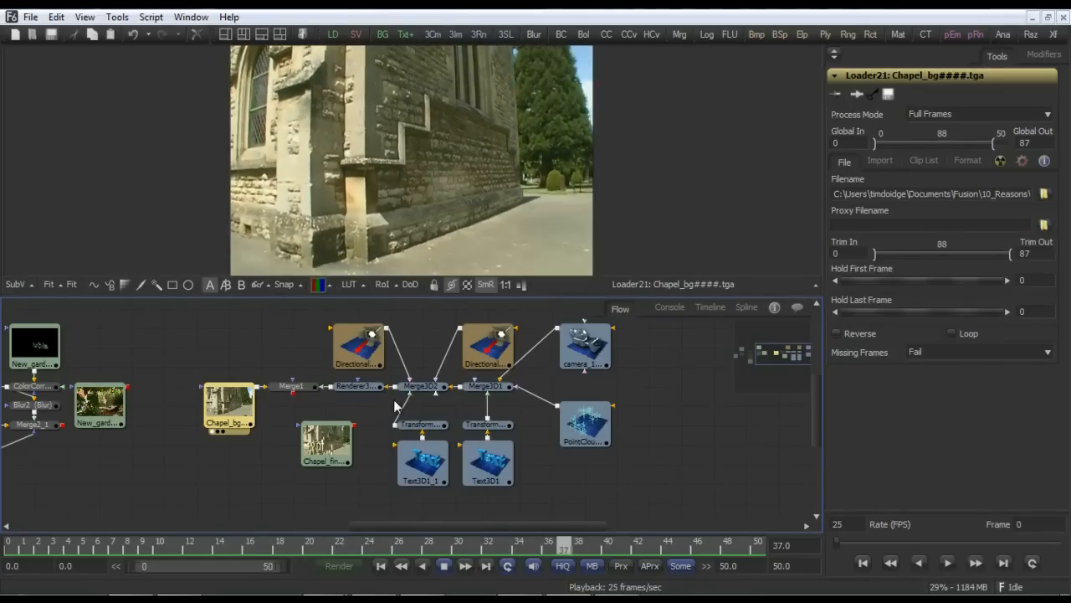
left_click(422, 385)
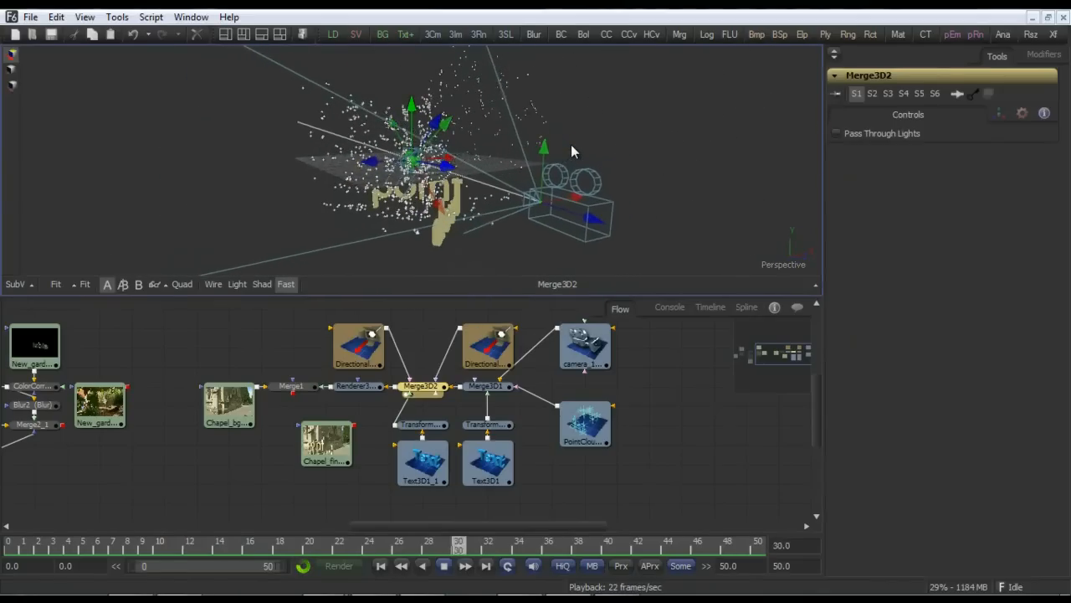
Step: Orbit the 3D view, view Renderer3D1's 'point cloud' text render, then the Chapel_fin composite
left_click(442, 565)
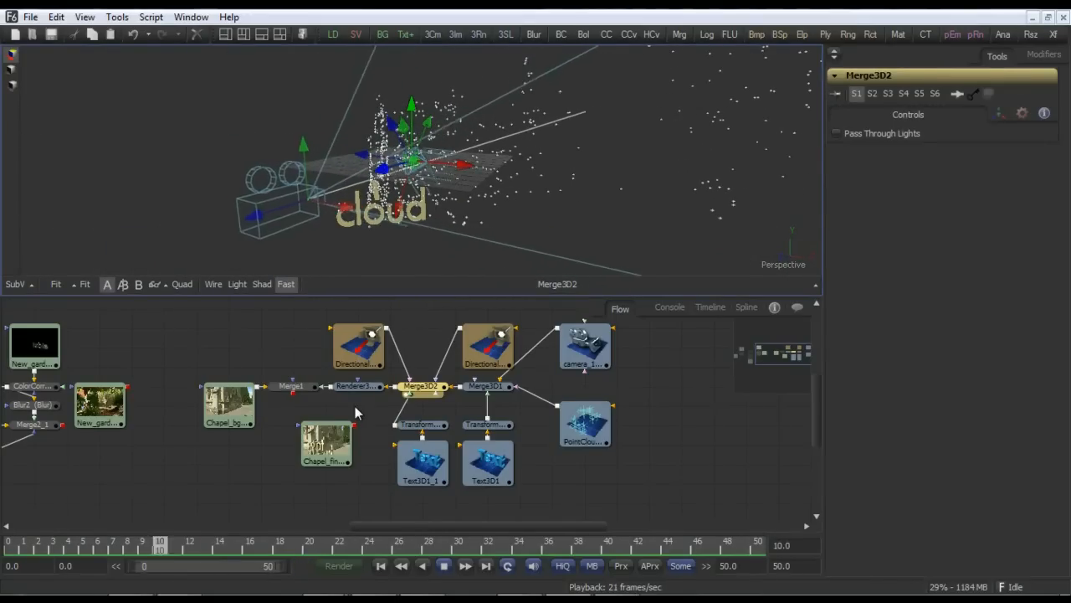
left_click(358, 385)
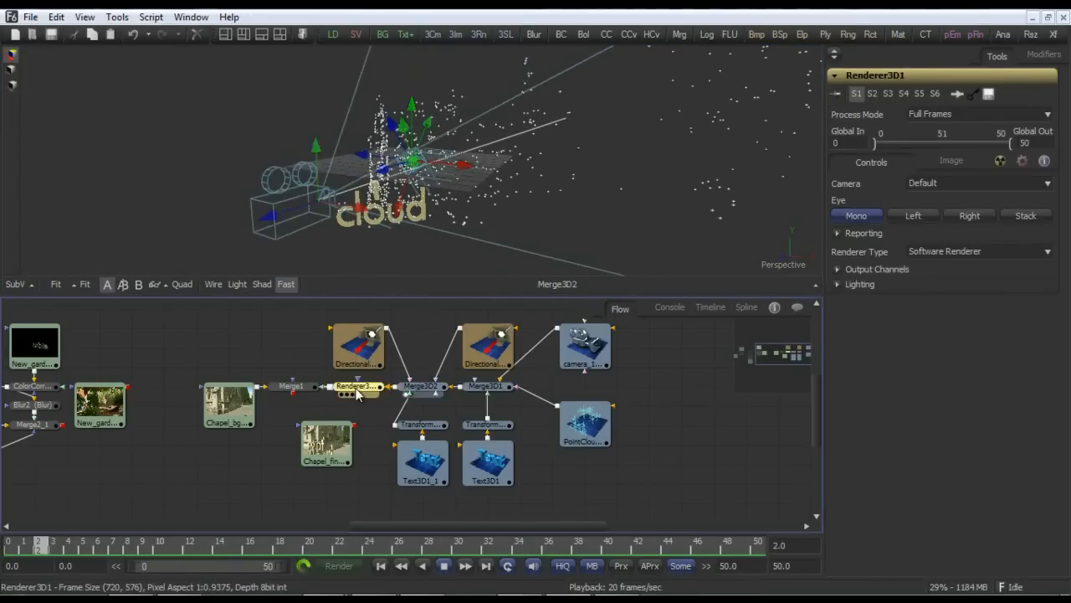
left_click(359, 385)
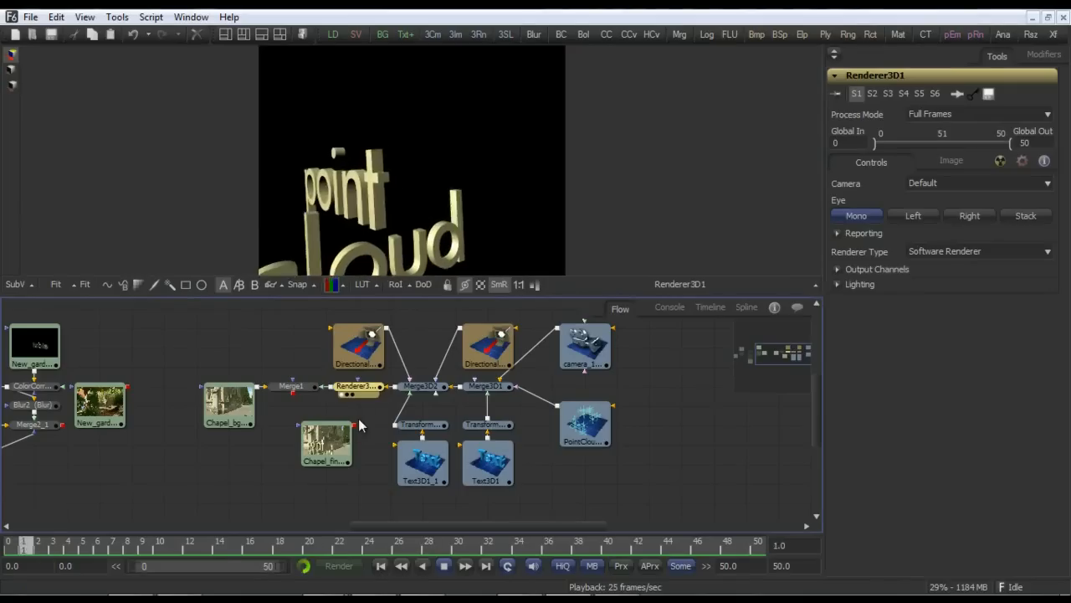
left_click(325, 443)
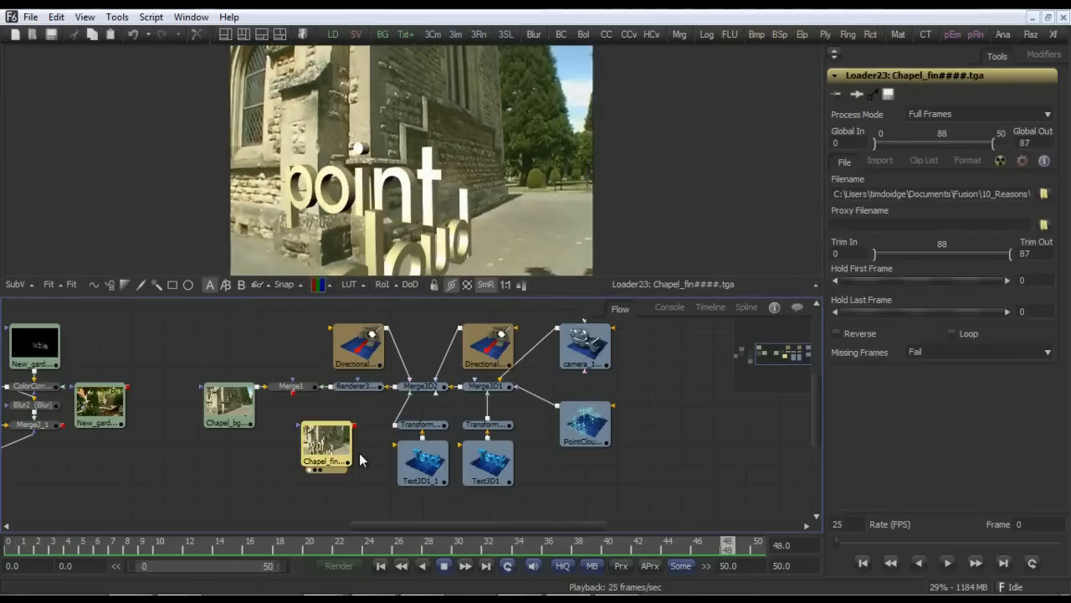